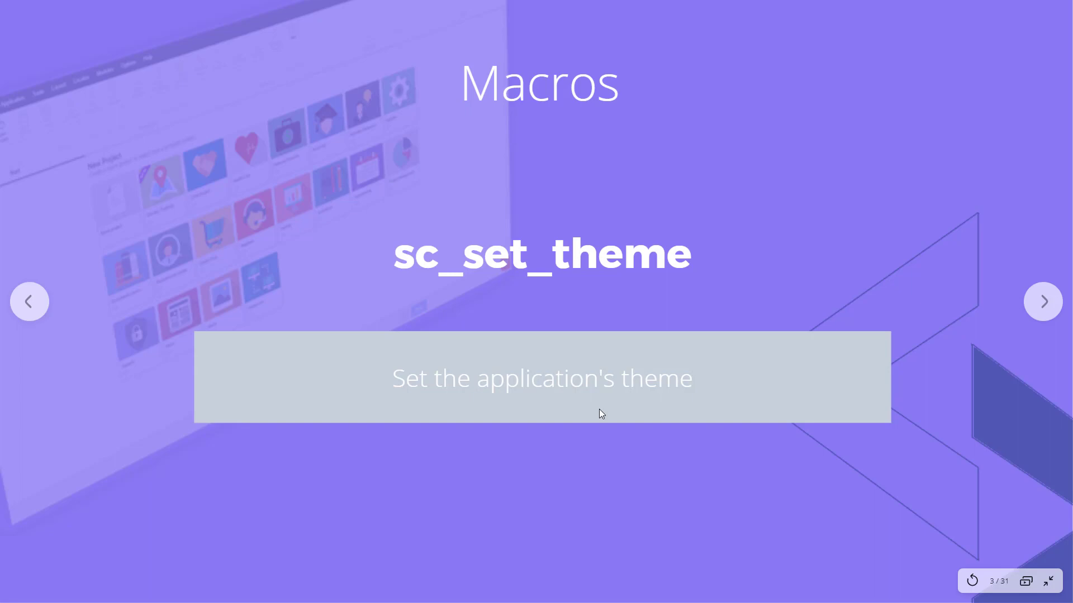
mouse_move(1049, 581)
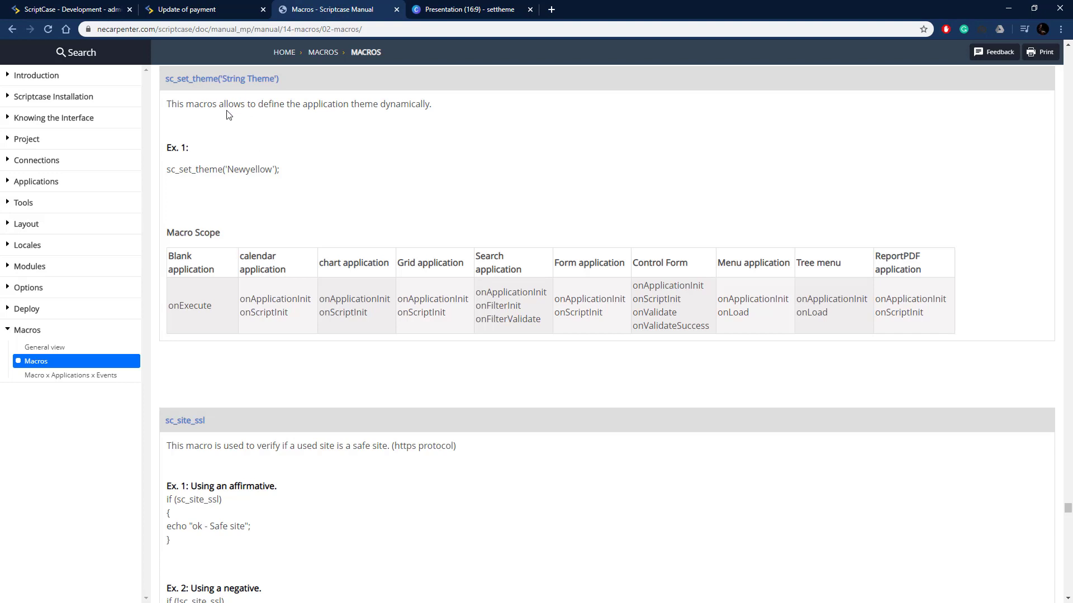
mouse_move(273, 192)
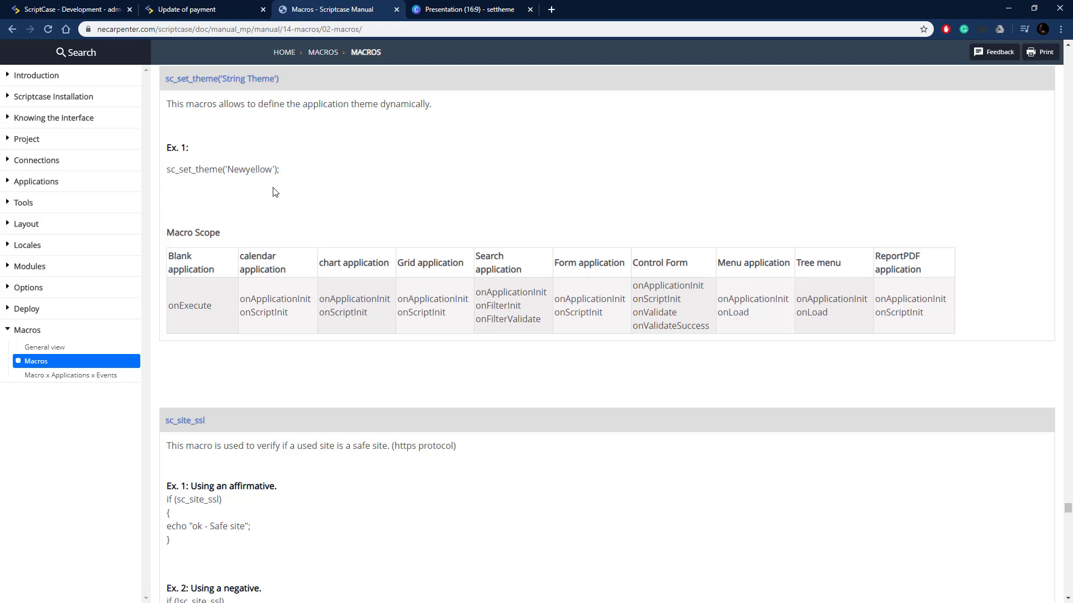
mouse_move(253, 181)
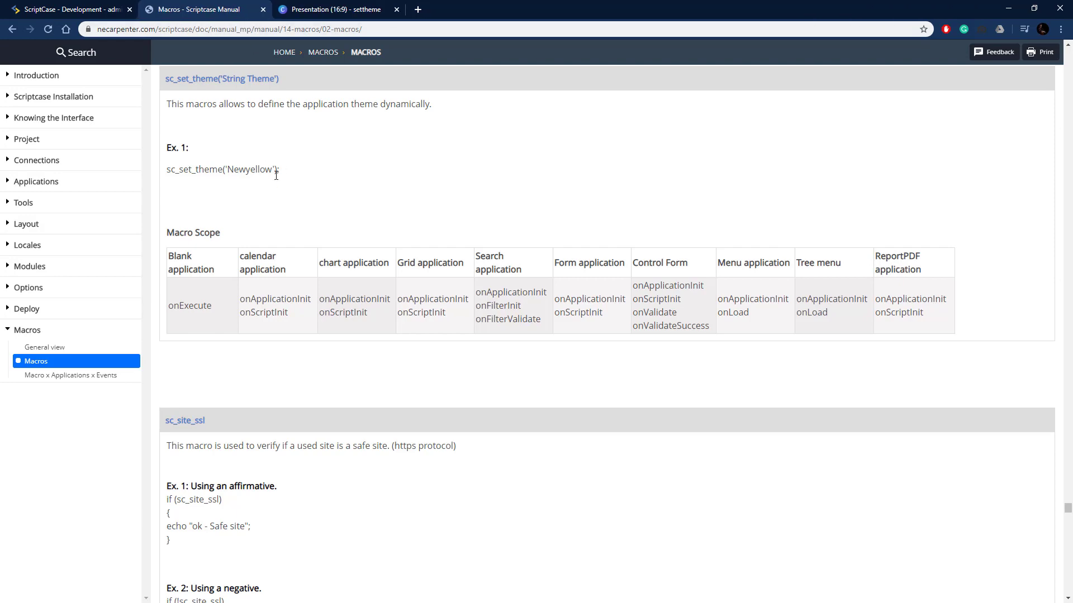
Check the blue running payment form, then return to the form_payment_settheme editor.
click(65, 9)
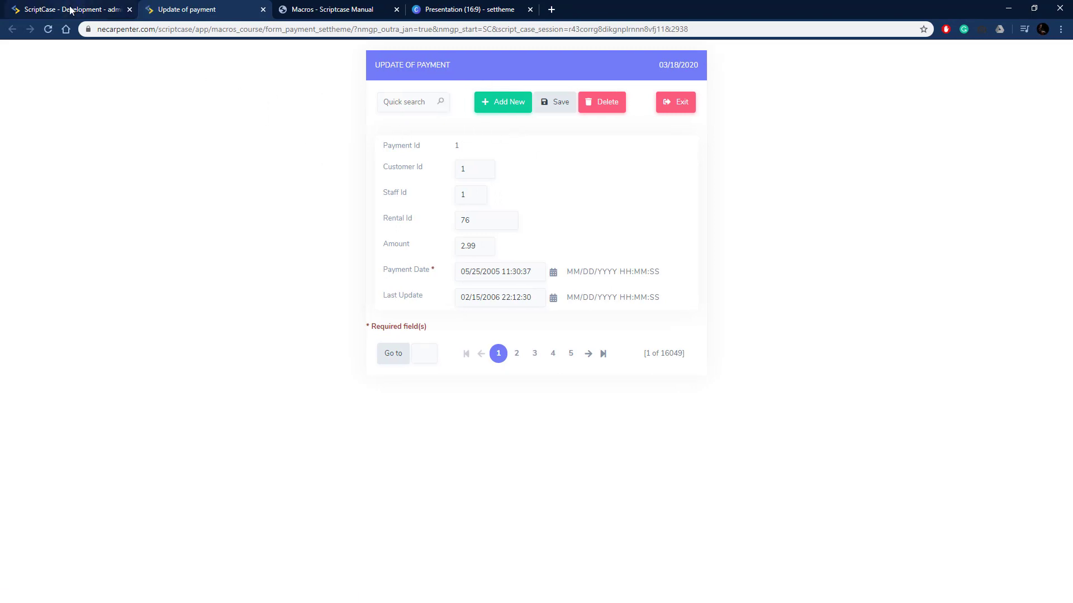
click(69, 9)
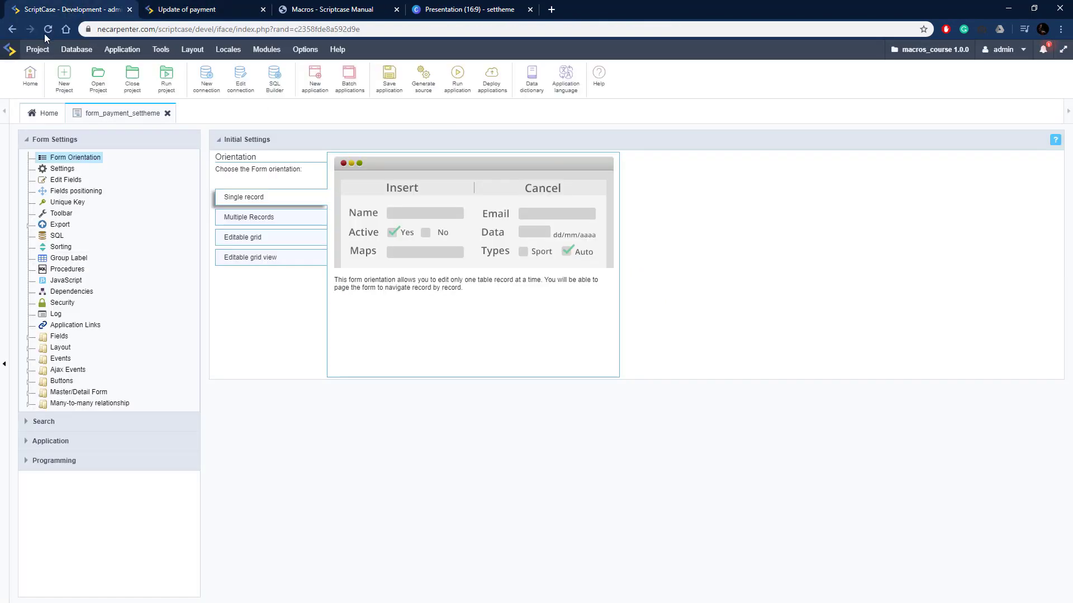
Open the project's Edit Project properties page from the Project menu.
click(36, 49)
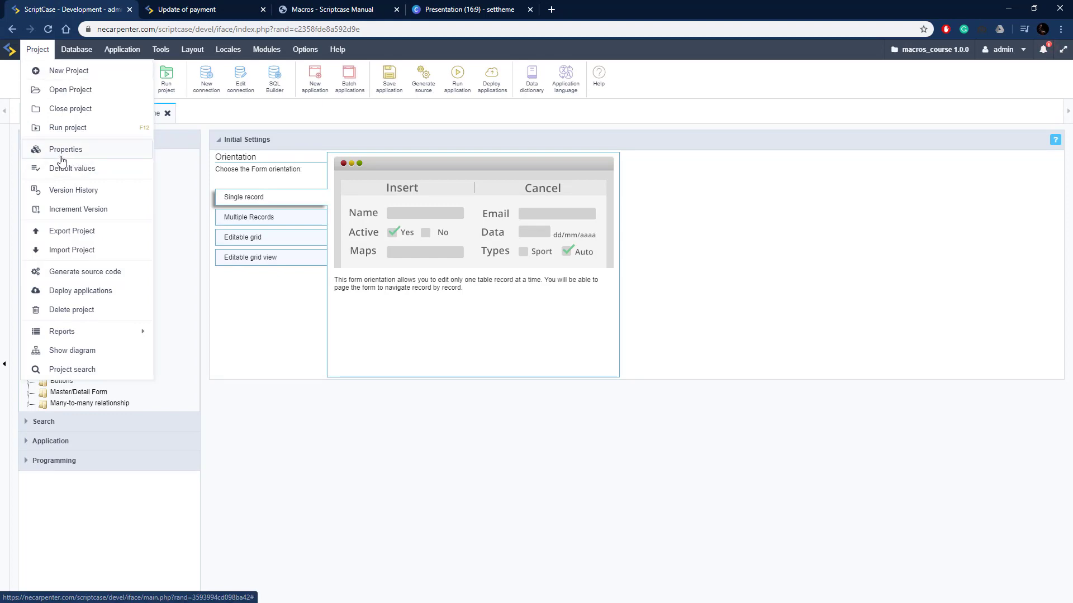
click(65, 150)
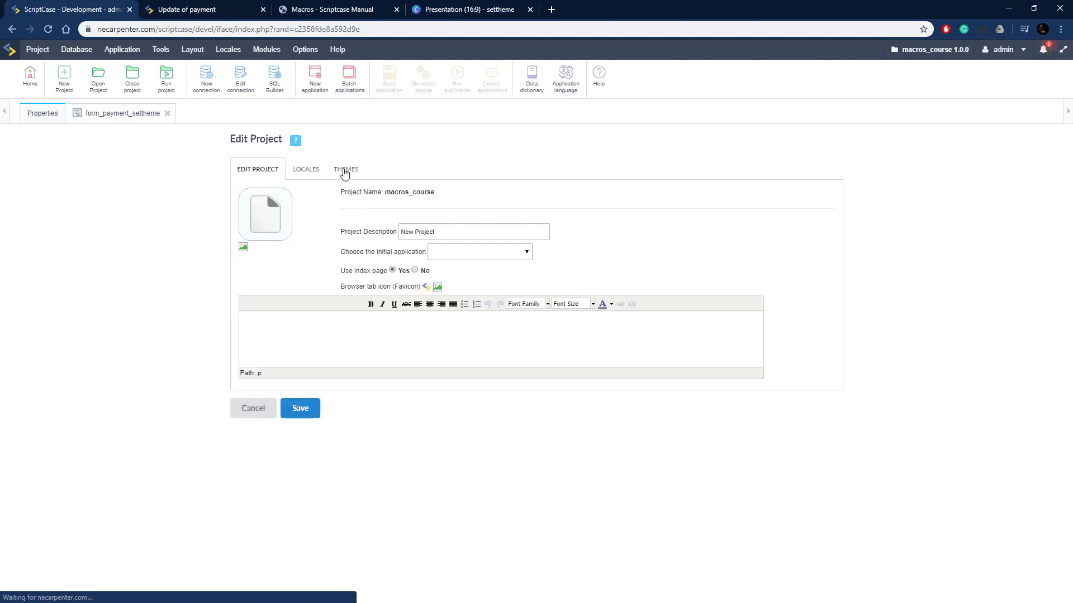
Select Sc9_SweetAmour in project themes, view the manual's sc_set_theme example, return to the form.
click(345, 169)
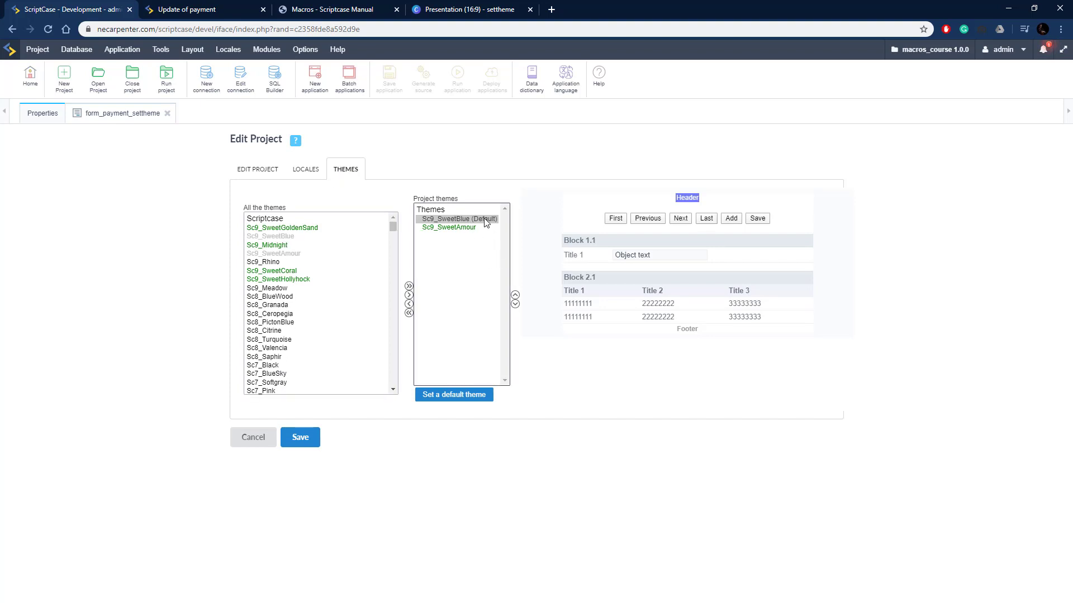
click(449, 227)
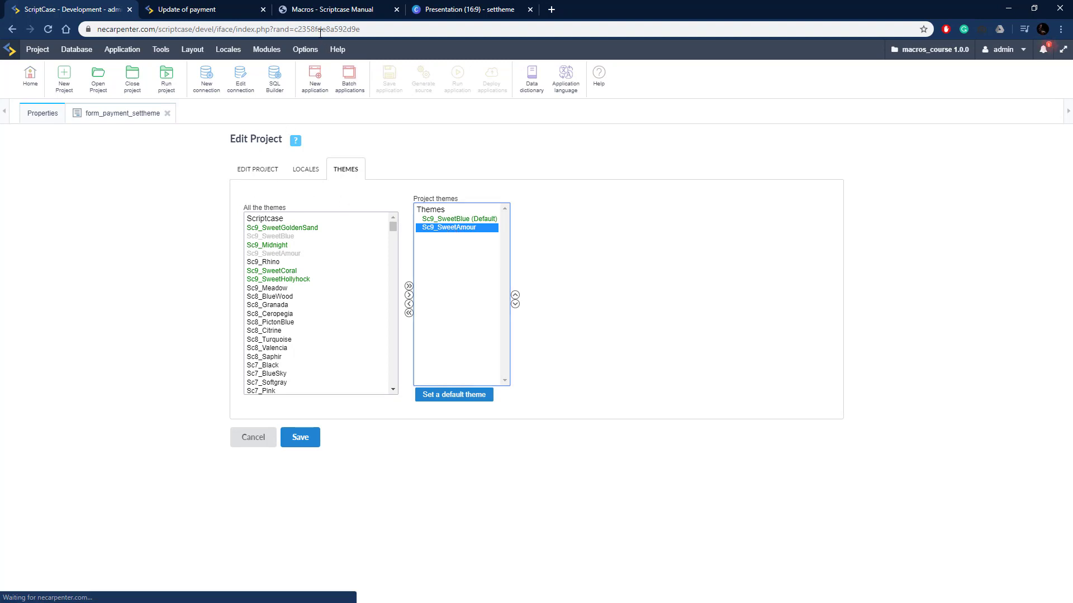
click(336, 9)
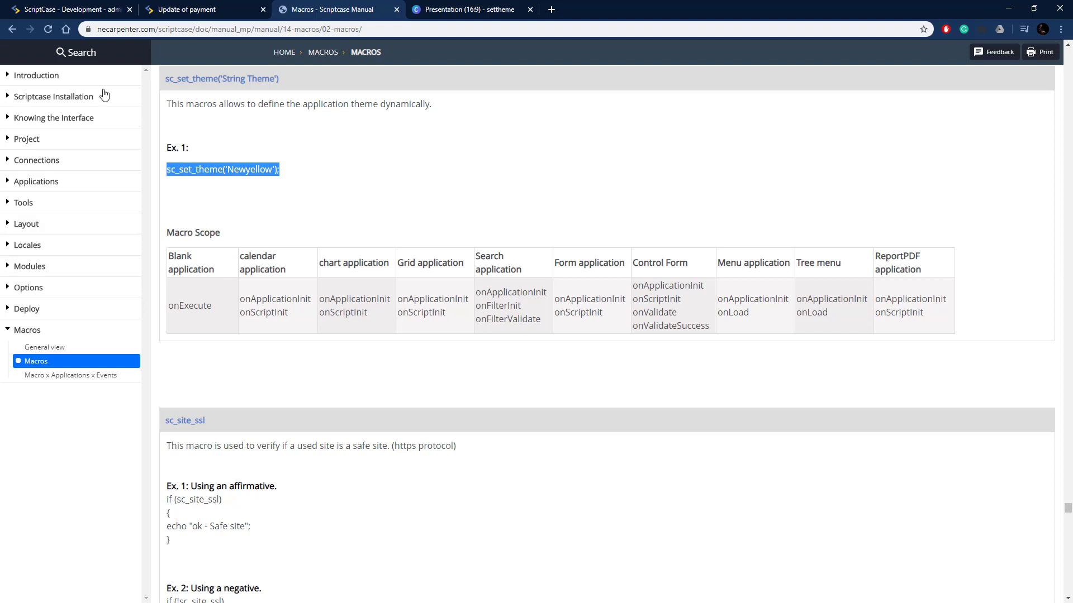
click(68, 9)
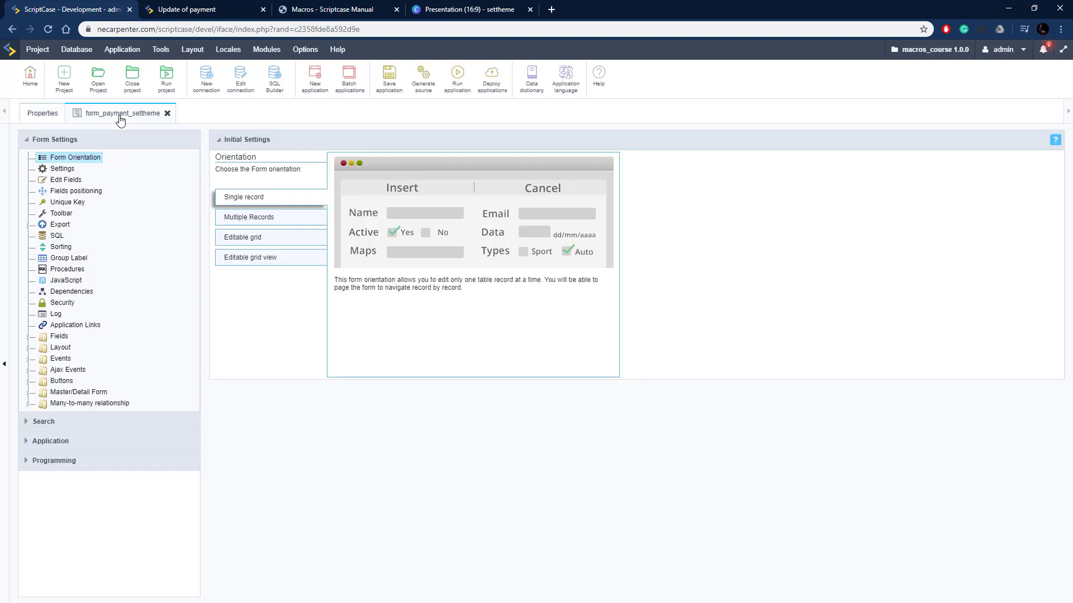
Enter sc_set_theme('Newyellow'); in onApplicationInit and recheck the Sc9_SweetAmour theme name.
click(60, 358)
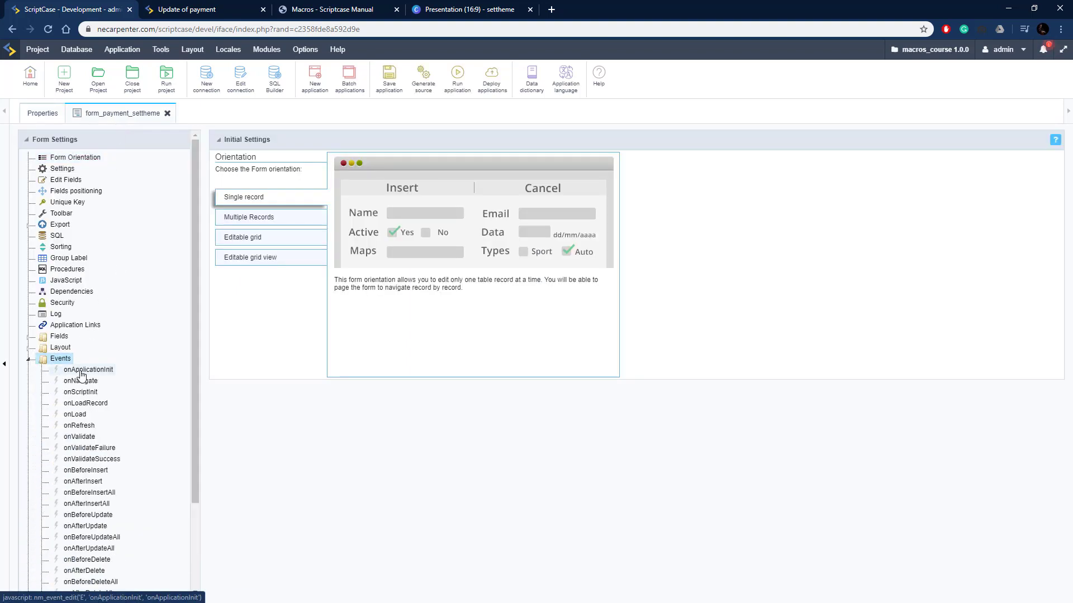
click(89, 369)
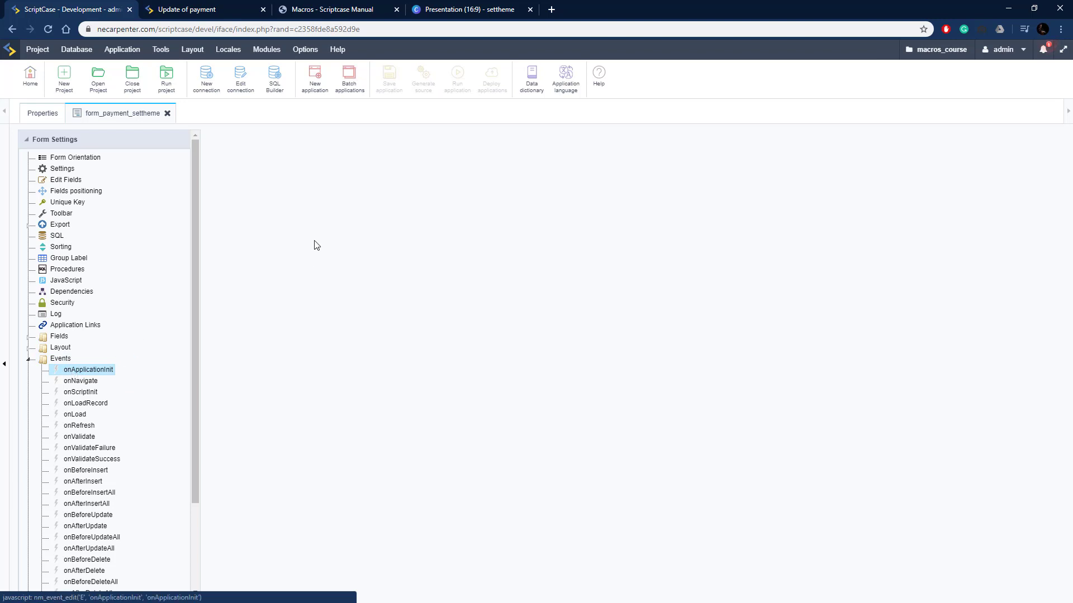
click(89, 369)
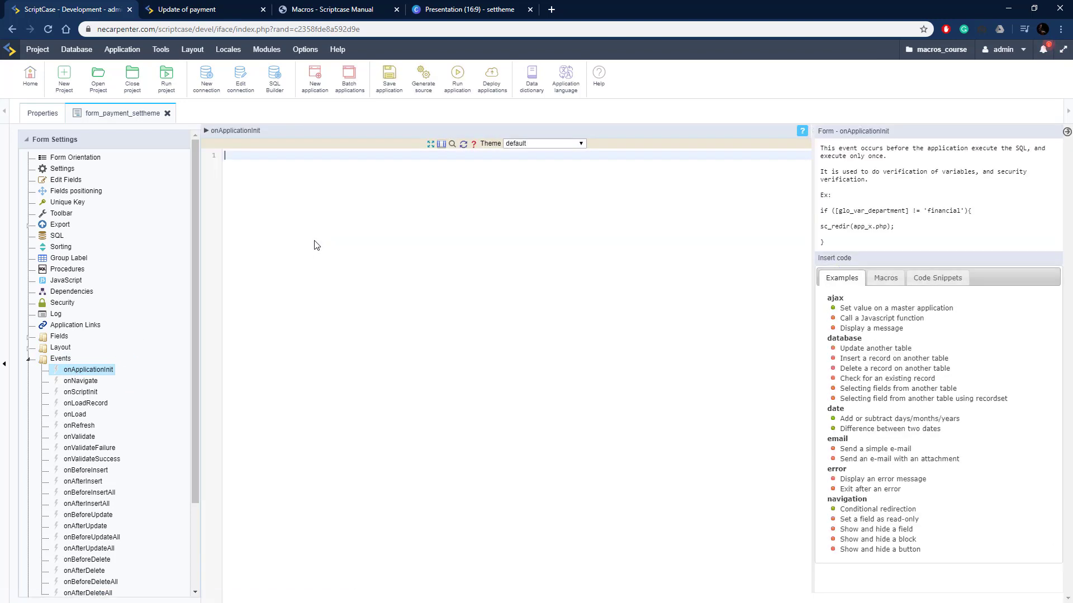
text(sc_set_theme('Newyellow');)
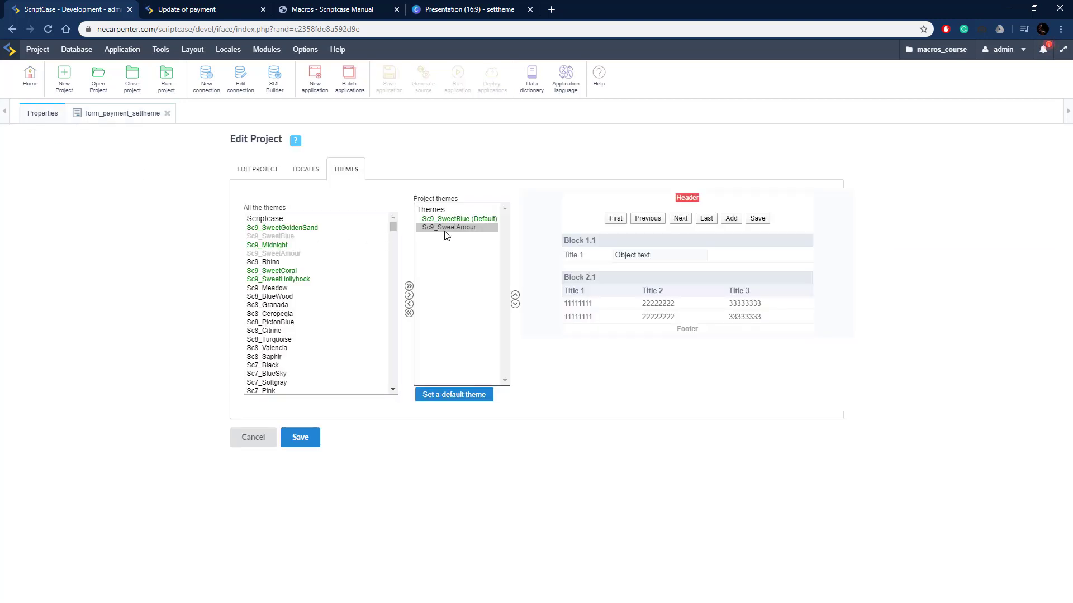
click(450, 227)
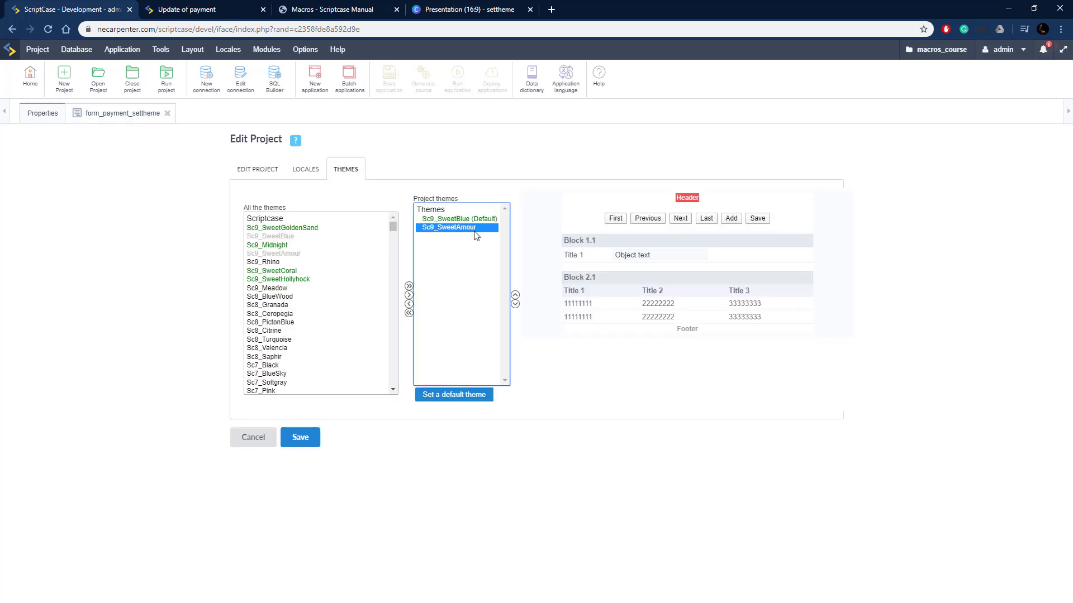
click(121, 112)
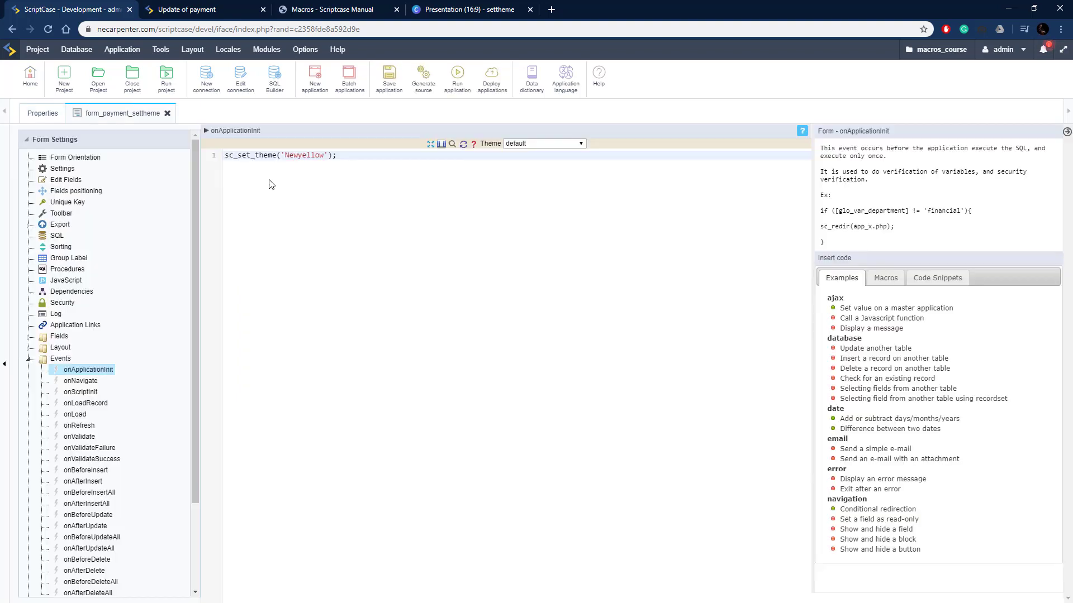
Replace the Newyellow theme name with Sc9_SweetAmour in the sc_set_theme call.
double_click(302, 155)
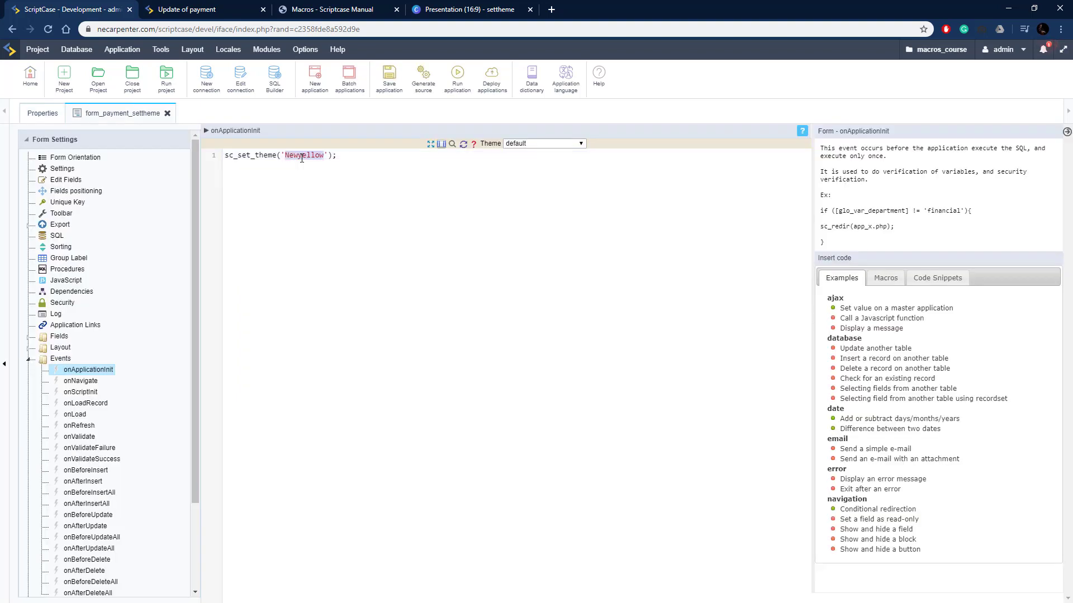
text(Sweet)
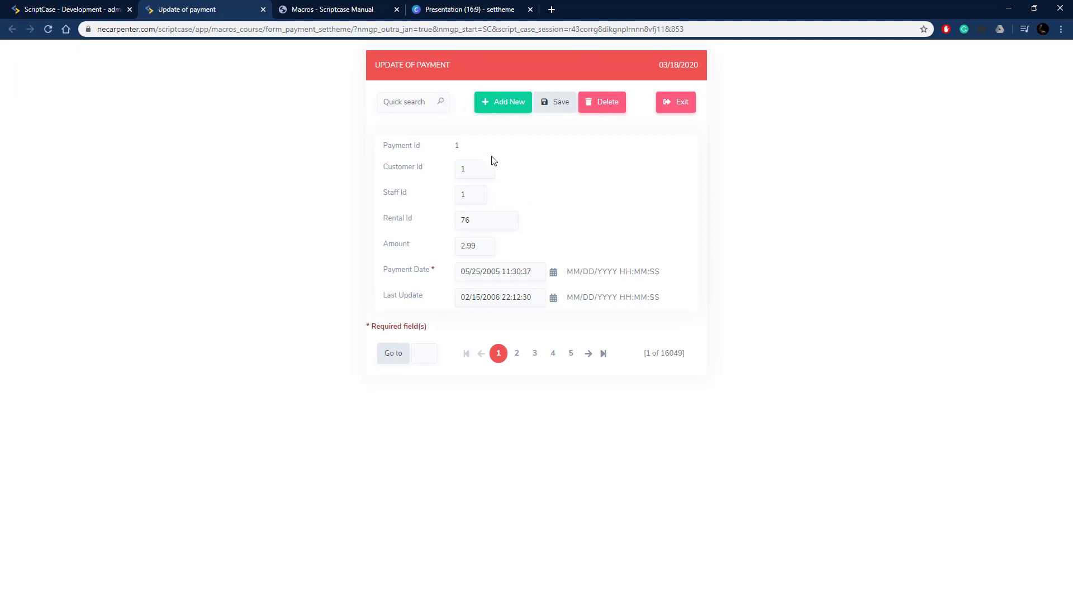
mouse_move(503, 210)
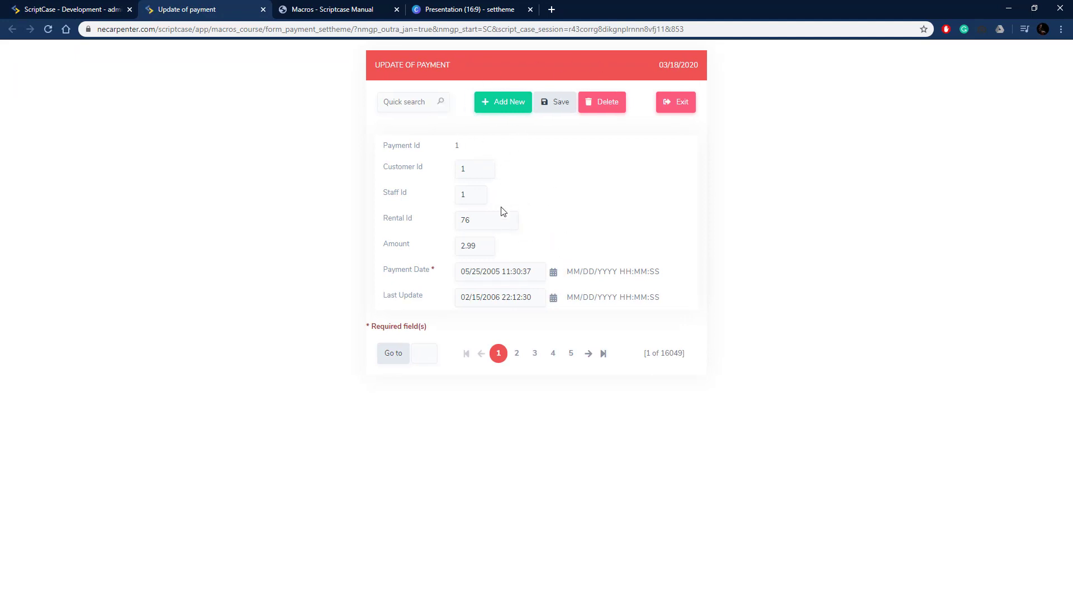